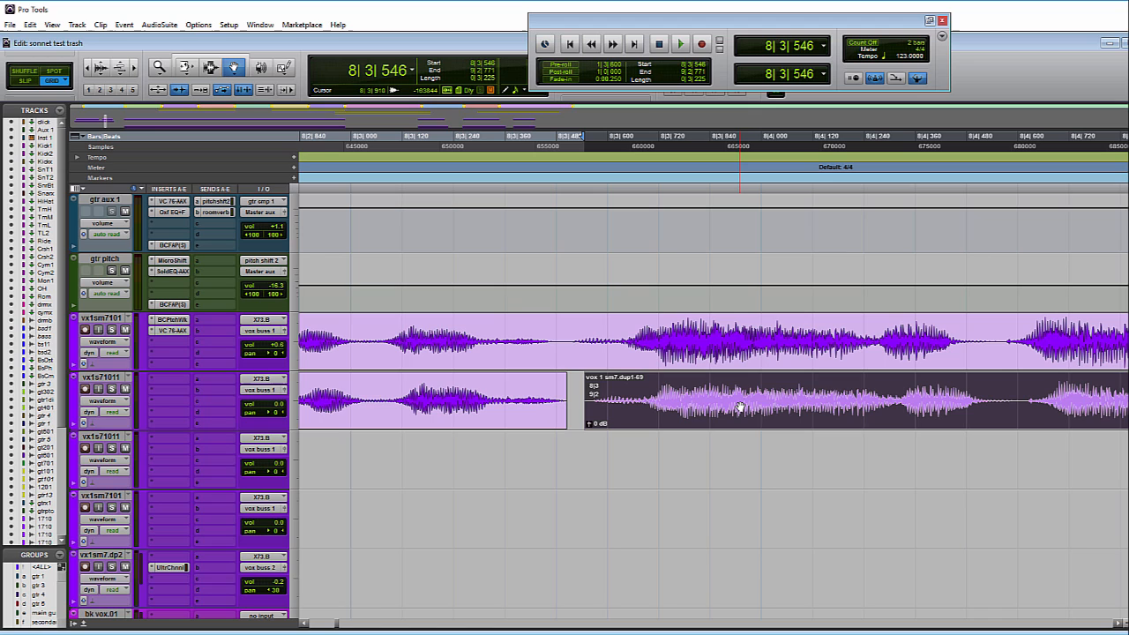
pyautogui.moveTo(741, 409)
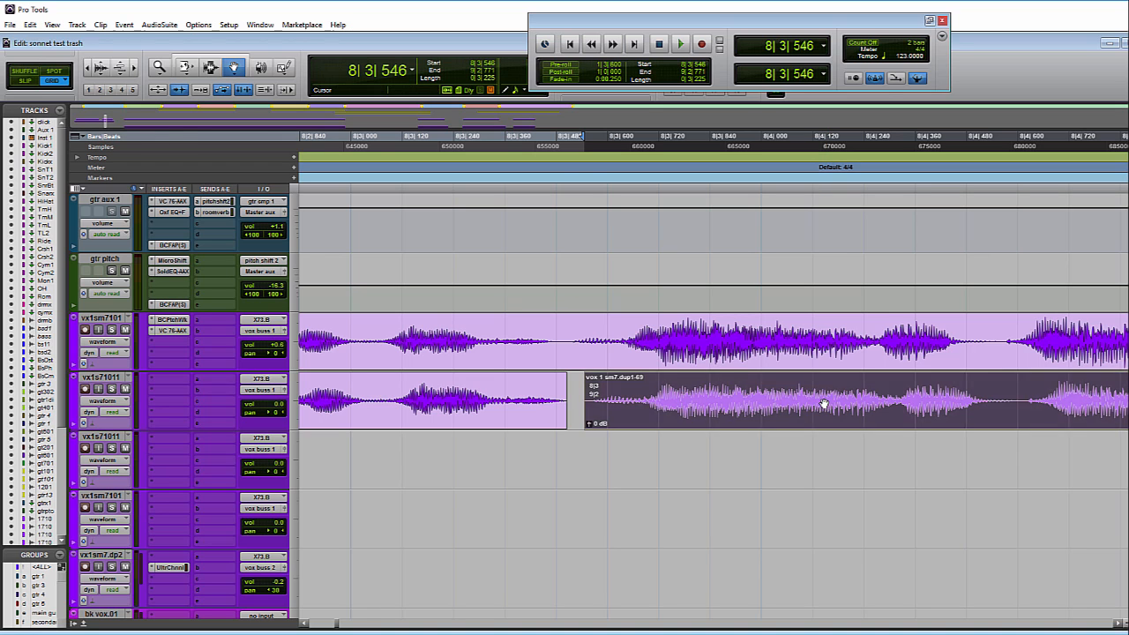
# Drag the second vocal clip on the lower track slightly earlier with the Grabber.
pyautogui.click(793, 402)
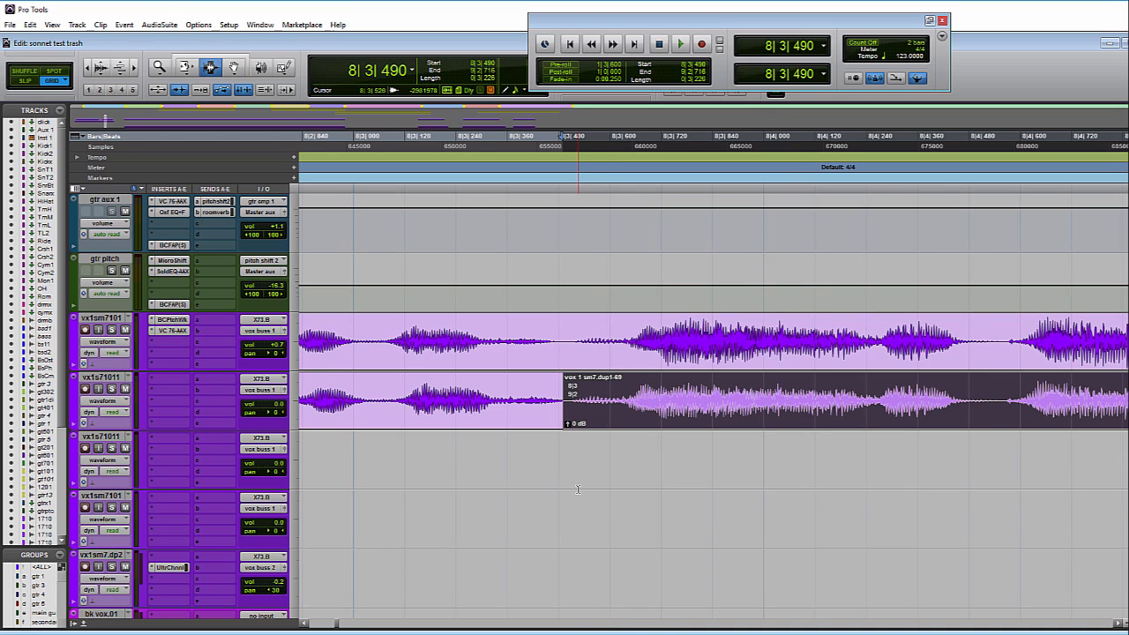
pyautogui.moveTo(571, 308)
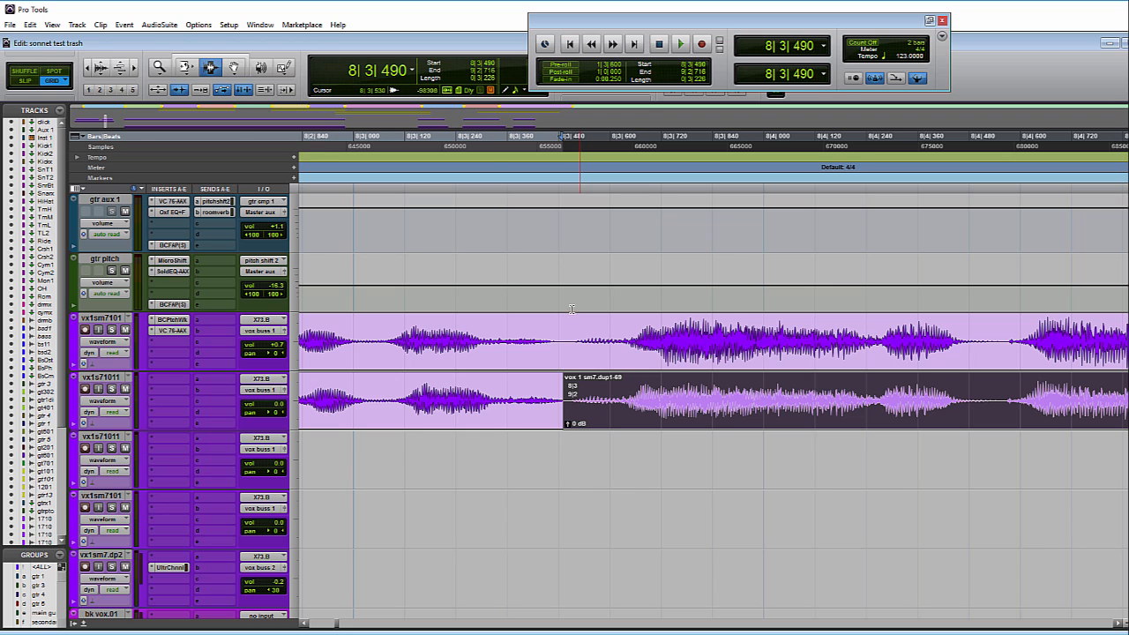
# Review the Editing preferences via Setup > Preferences and close them unchanged.
pyautogui.click(228, 25)
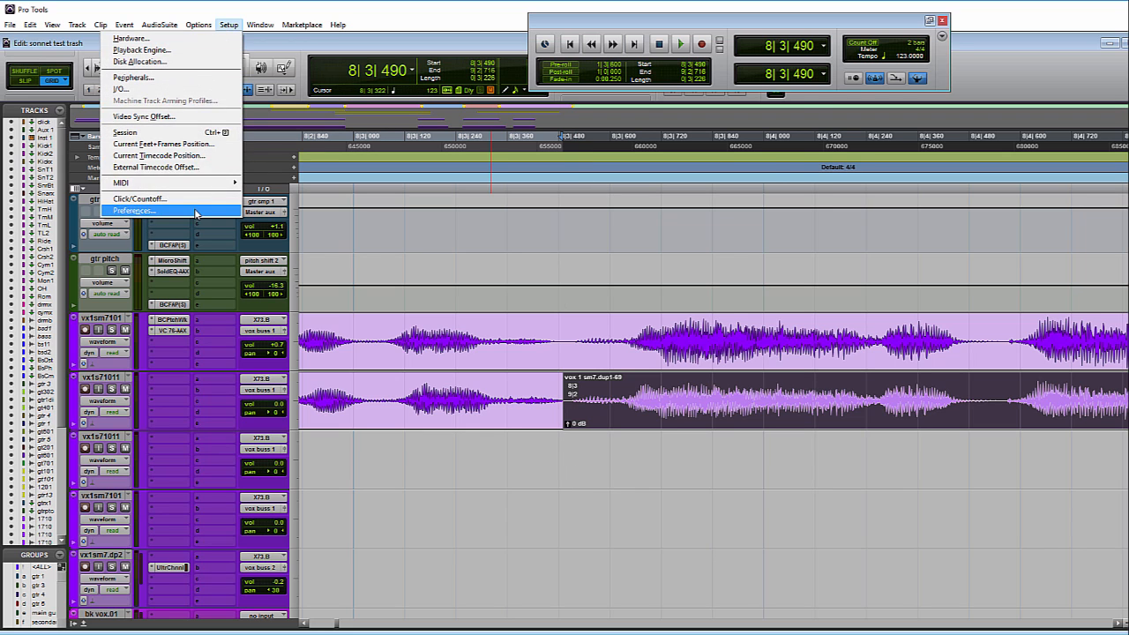
pyautogui.click(134, 212)
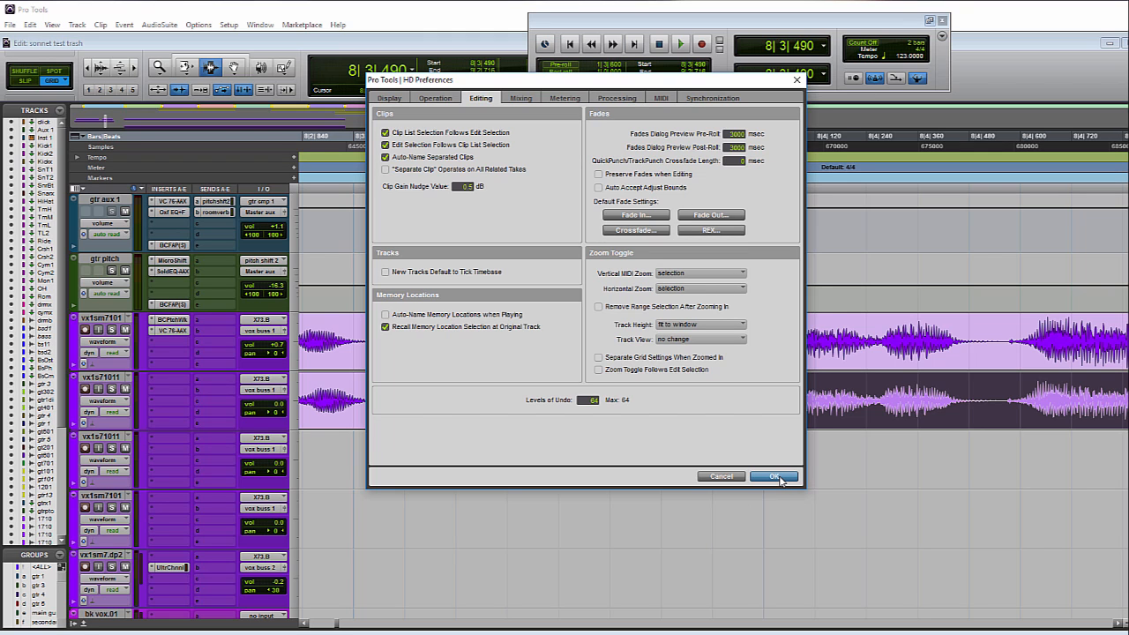
pyautogui.click(774, 476)
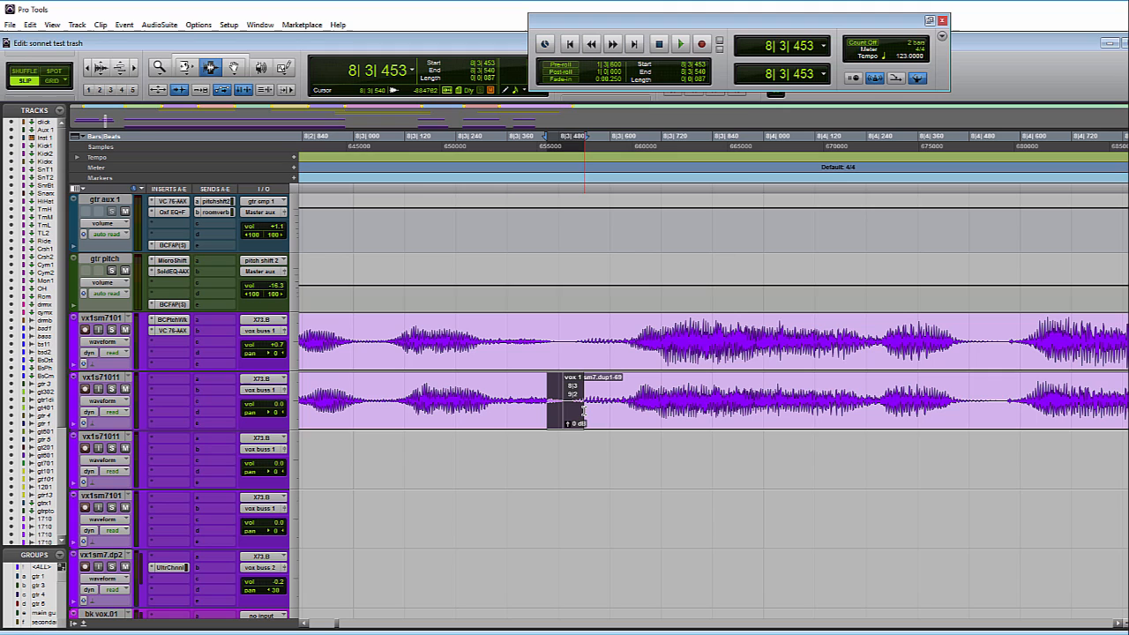
# Create a crossfade at the clip join and accept Adjust Bounds in the warning dialog.
pyautogui.click(571, 411)
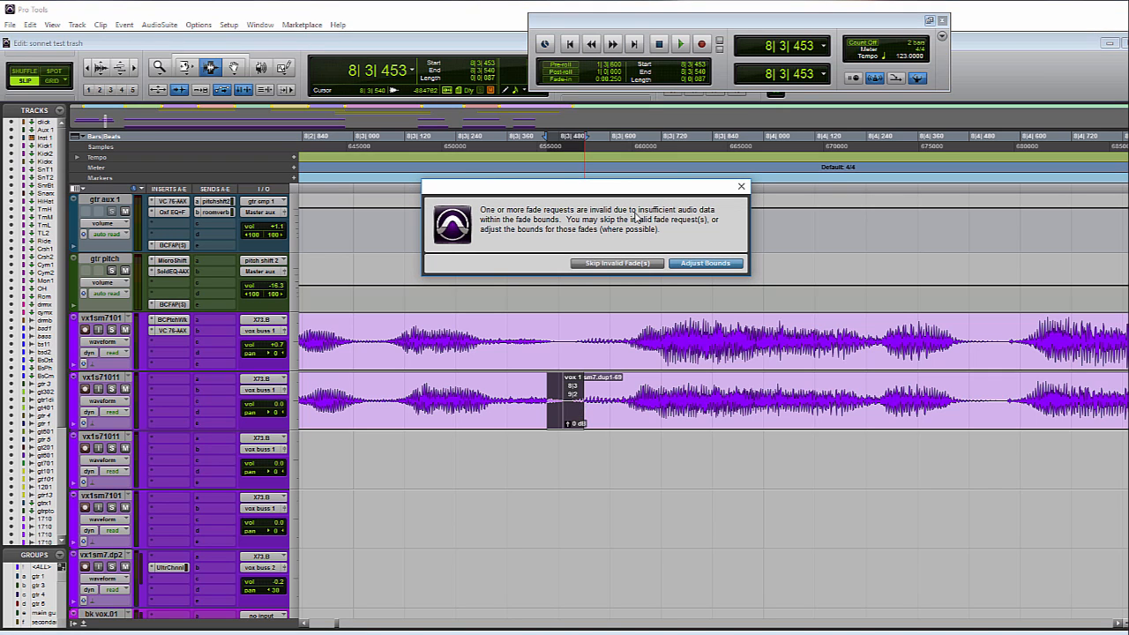
pyautogui.moveTo(584, 238)
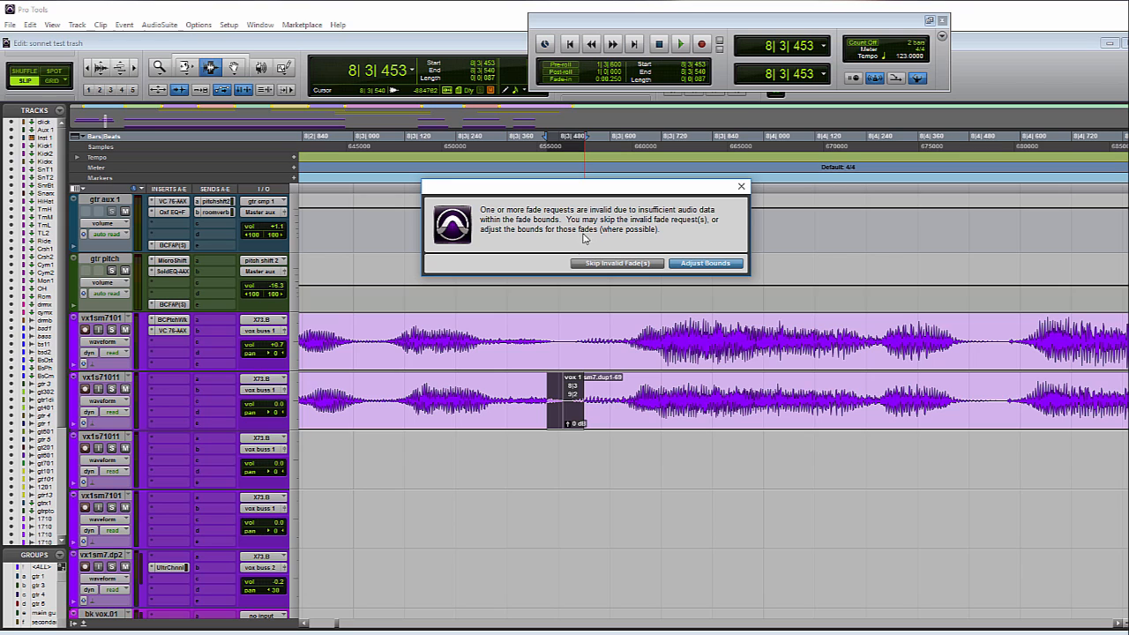
pyautogui.moveTo(565, 275)
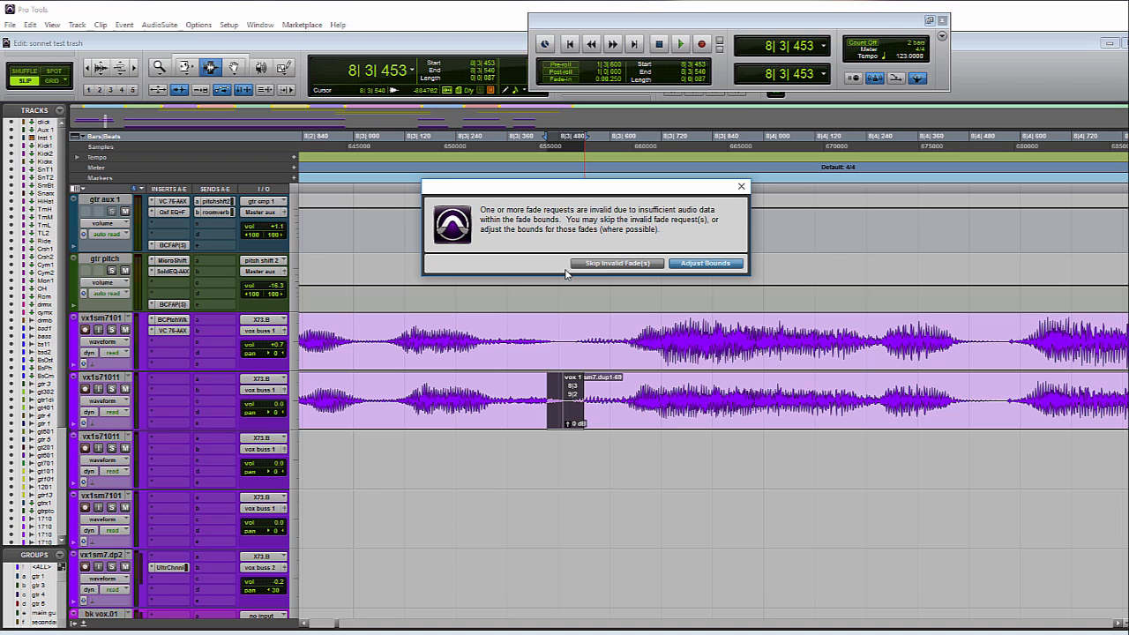
pyautogui.moveTo(706, 263)
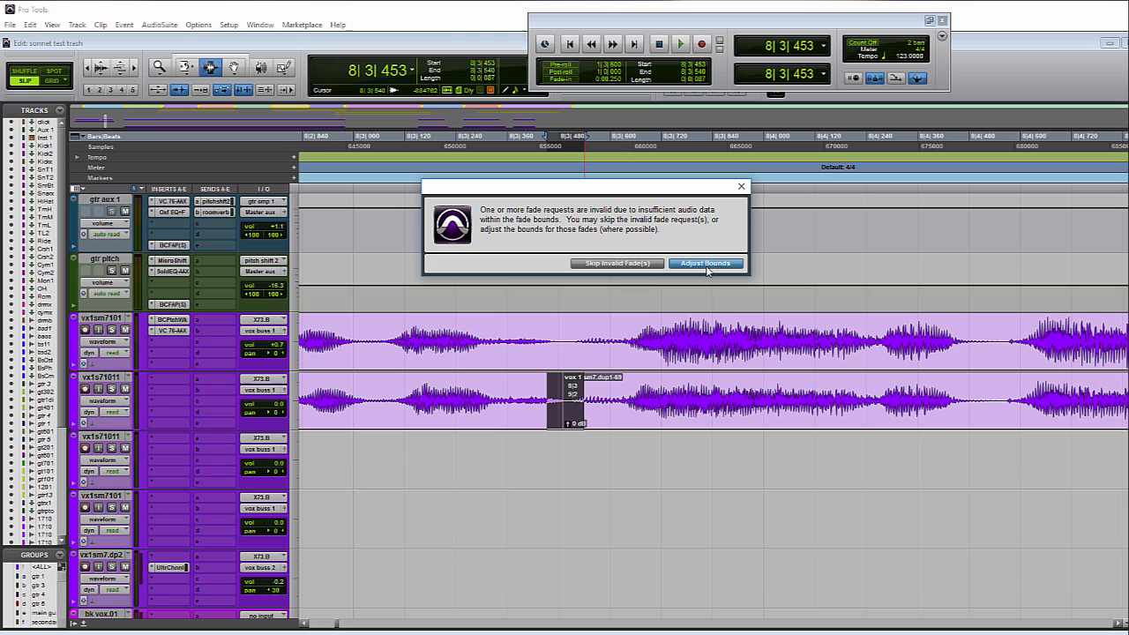
pyautogui.click(705, 263)
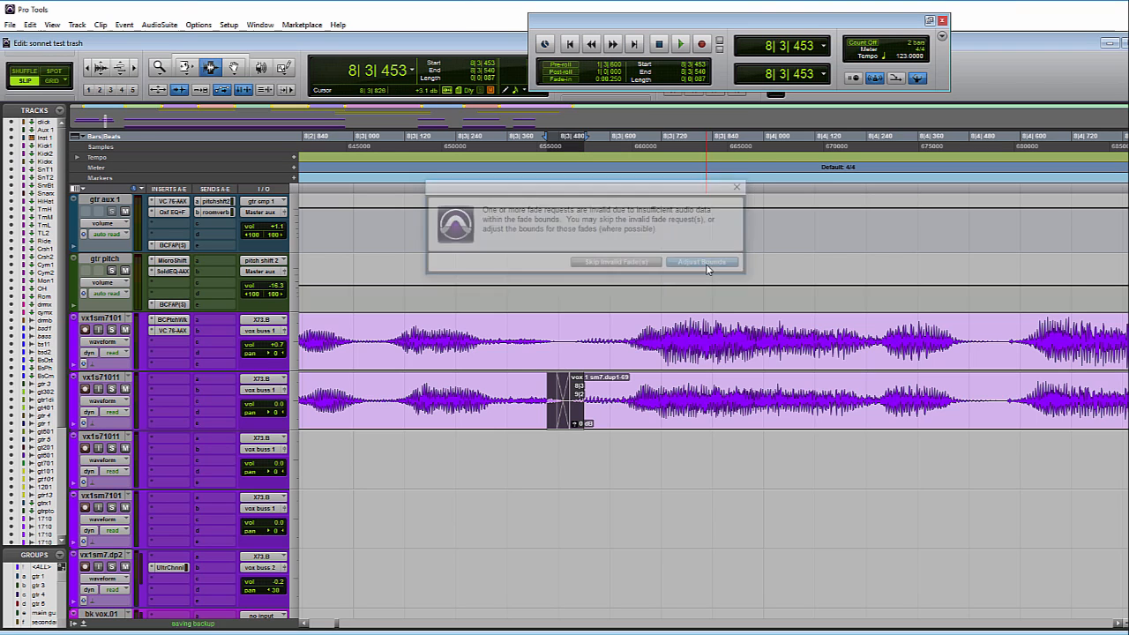
pyautogui.click(702, 261)
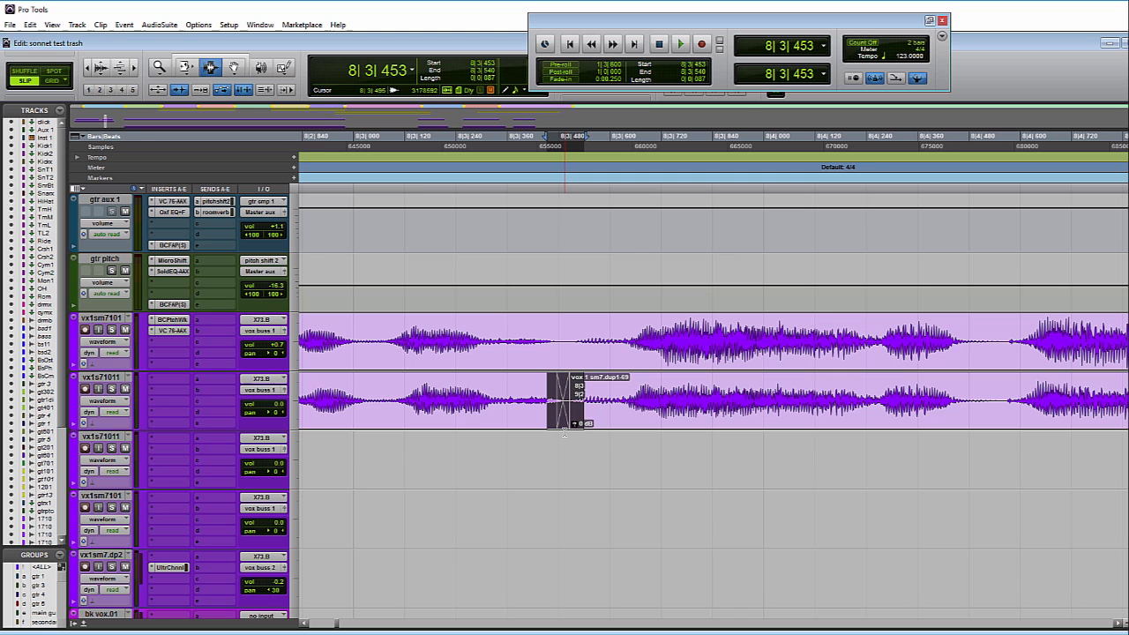
pyautogui.click(230, 24)
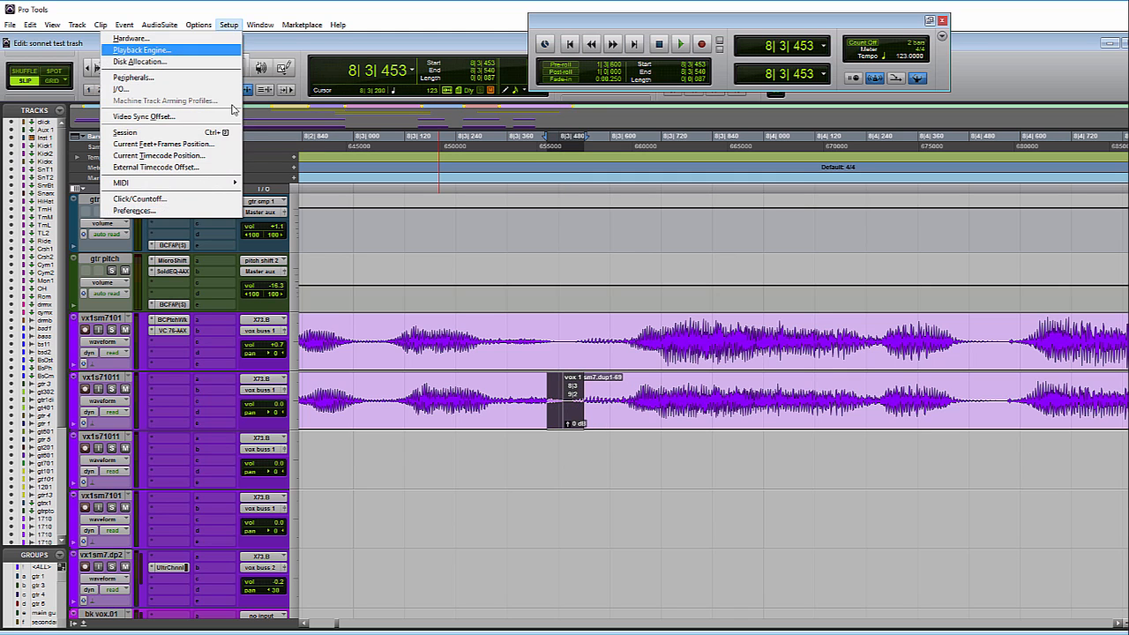
# Enable Auto Accept Adjust Bounds in the Editing preferences and confirm with OK.
pyautogui.click(134, 211)
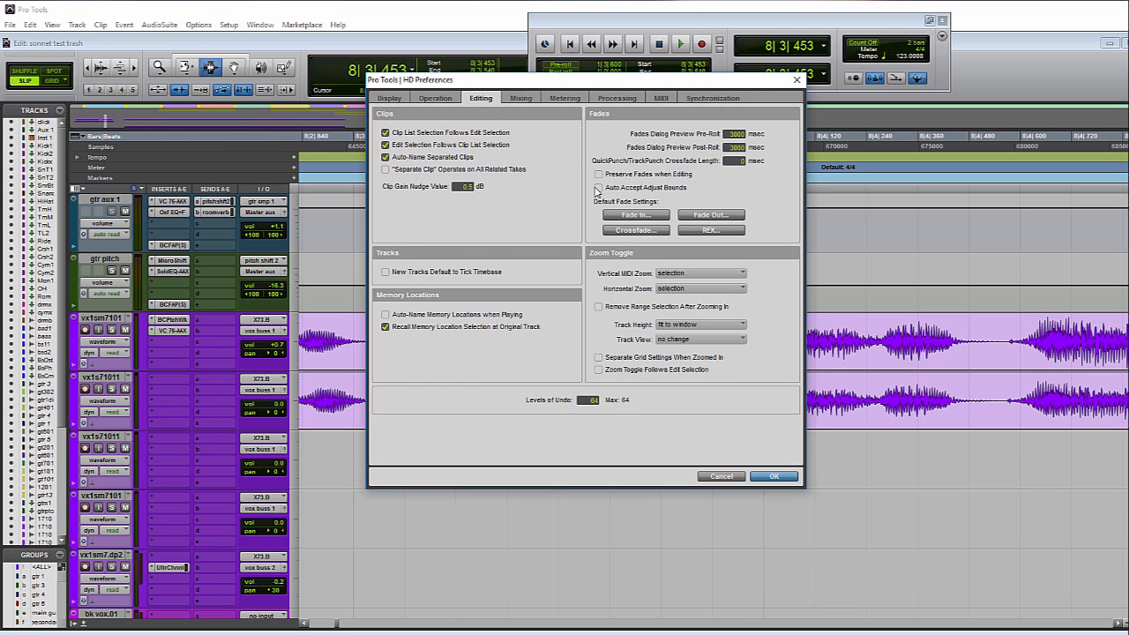
pyautogui.click(600, 187)
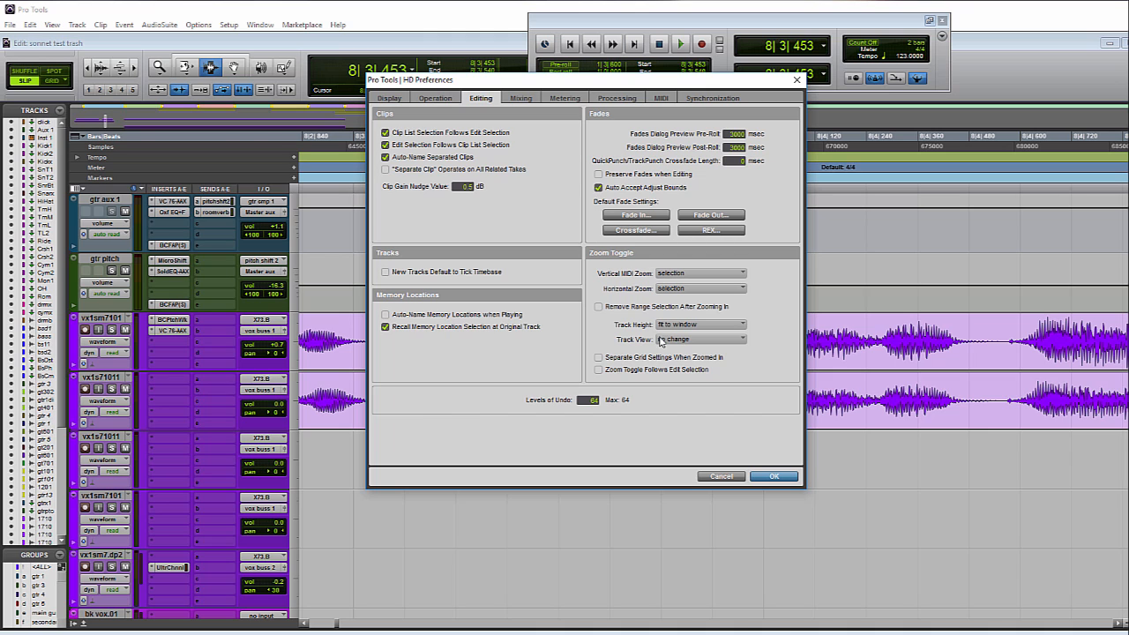
pyautogui.click(773, 476)
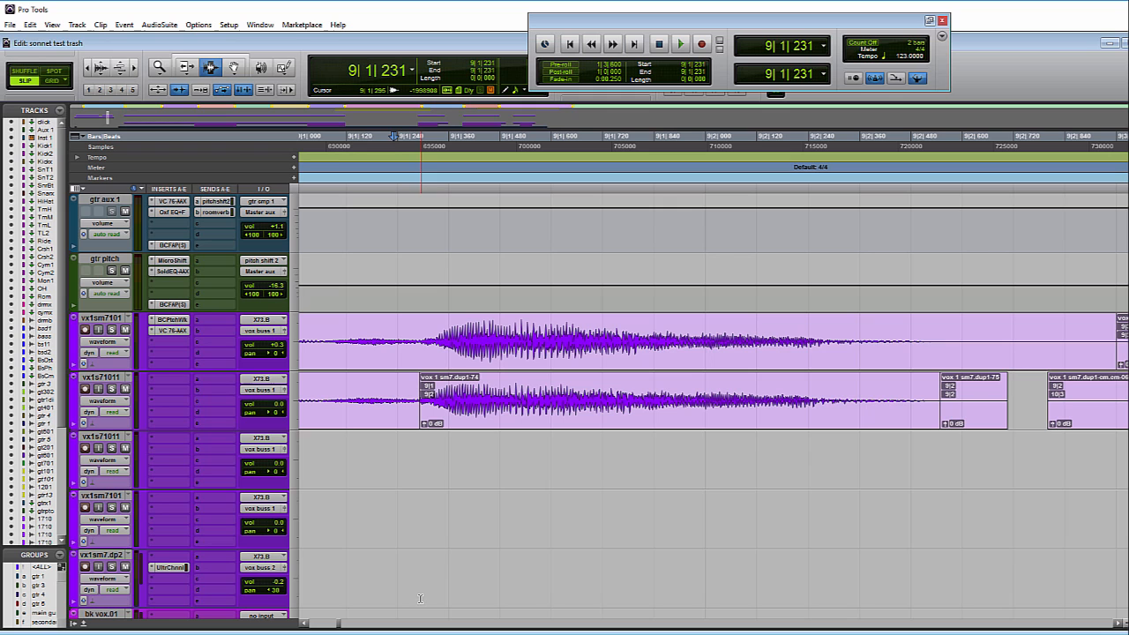
# Reopen the Editing preferences, leave them unchanged, and fade in the clip start near bar 9.
pyautogui.click(230, 24)
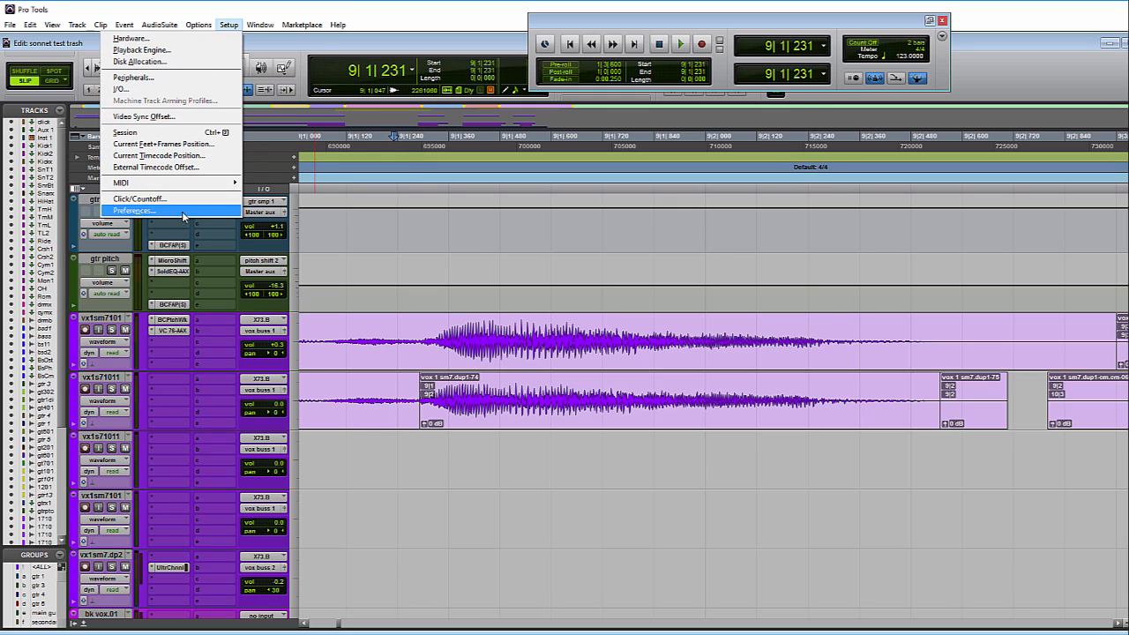
pyautogui.click(134, 211)
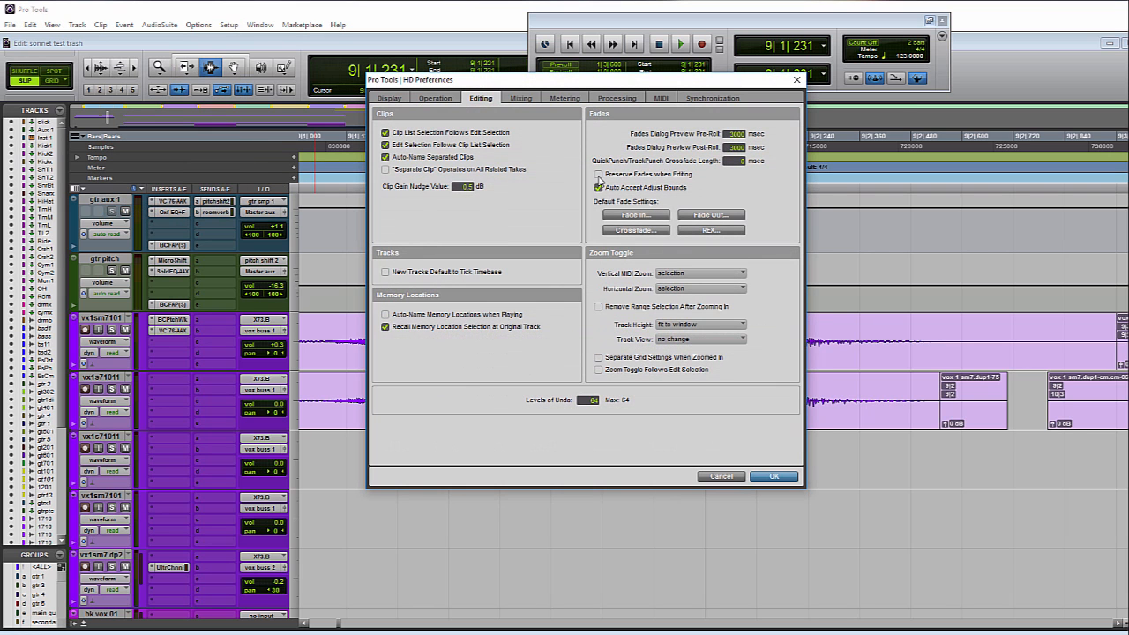
pyautogui.click(773, 476)
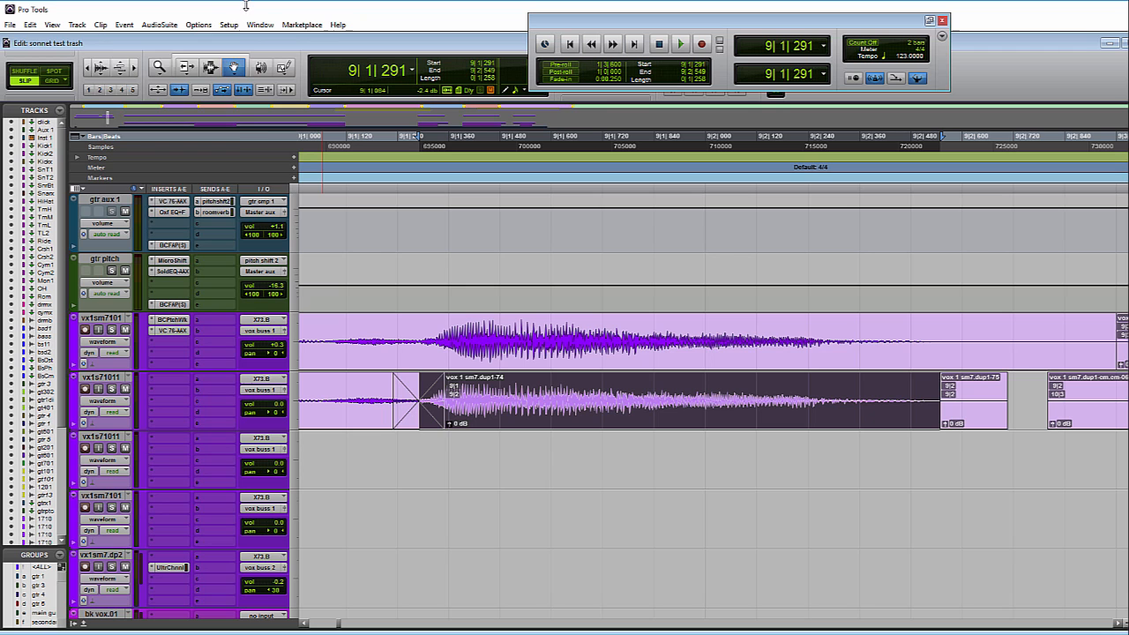
# Enable Preserve Fades When Editing in the Editing preferences and confirm with OK.
pyautogui.click(230, 25)
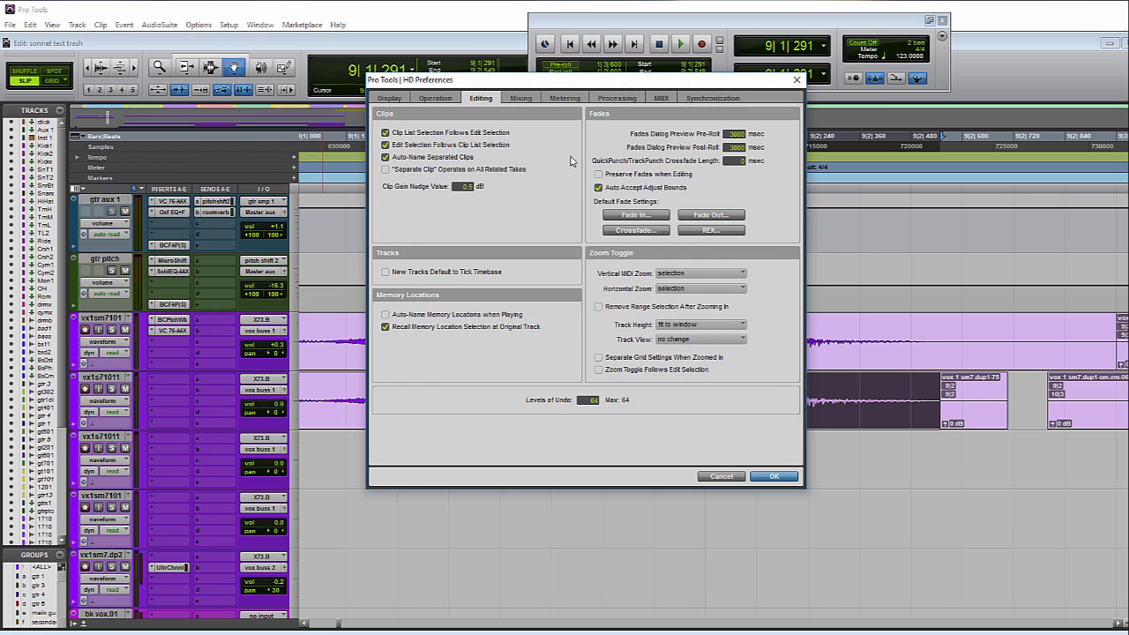
pyautogui.click(598, 175)
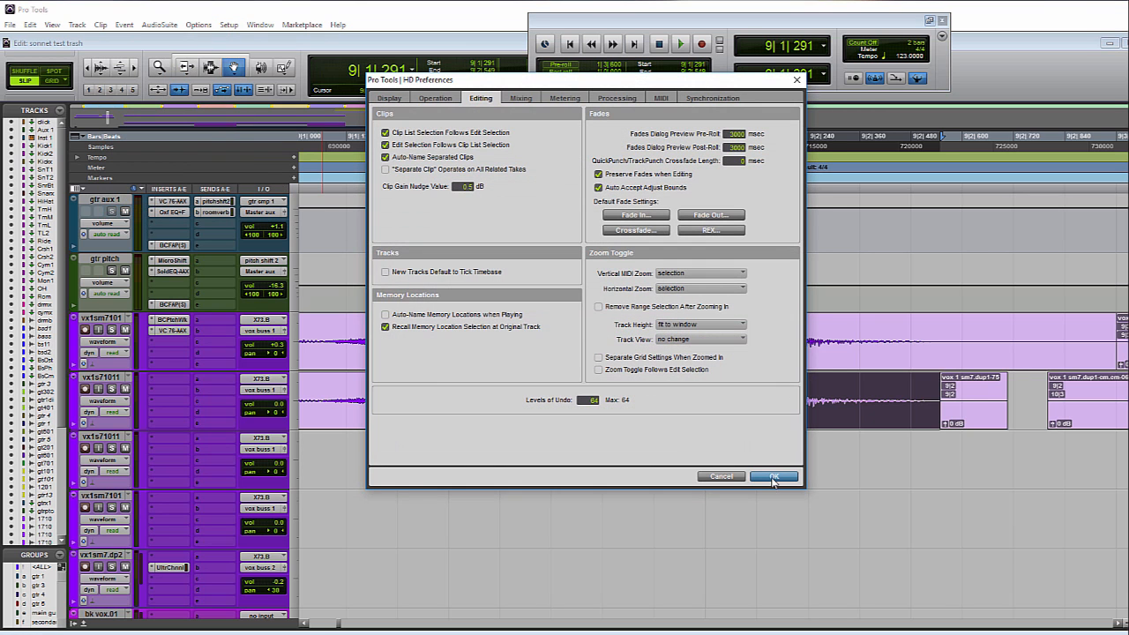
pyautogui.click(773, 476)
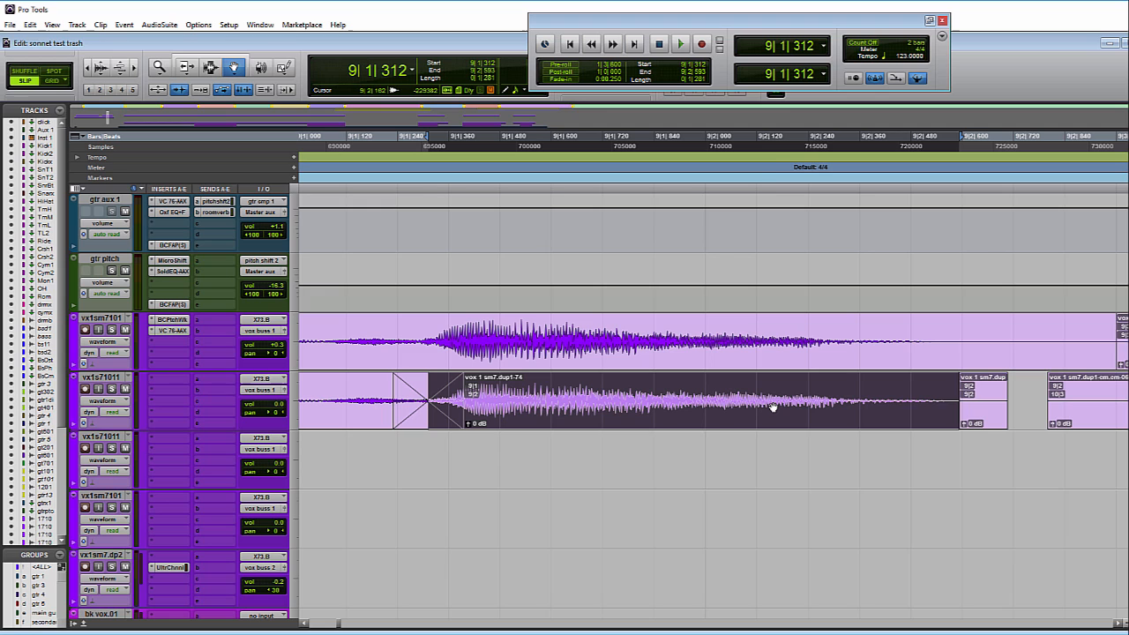
# Drag the faded vocal clip near bar 9 slightly later, keeping its fade-in attached.
pyautogui.click(772, 137)
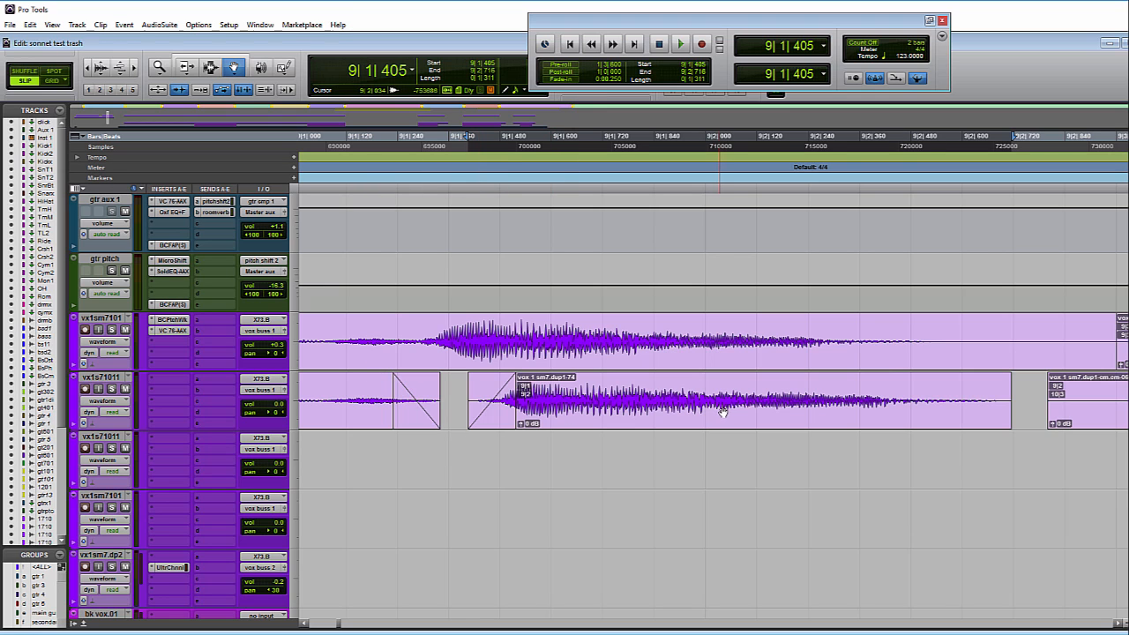
pyautogui.click(697, 402)
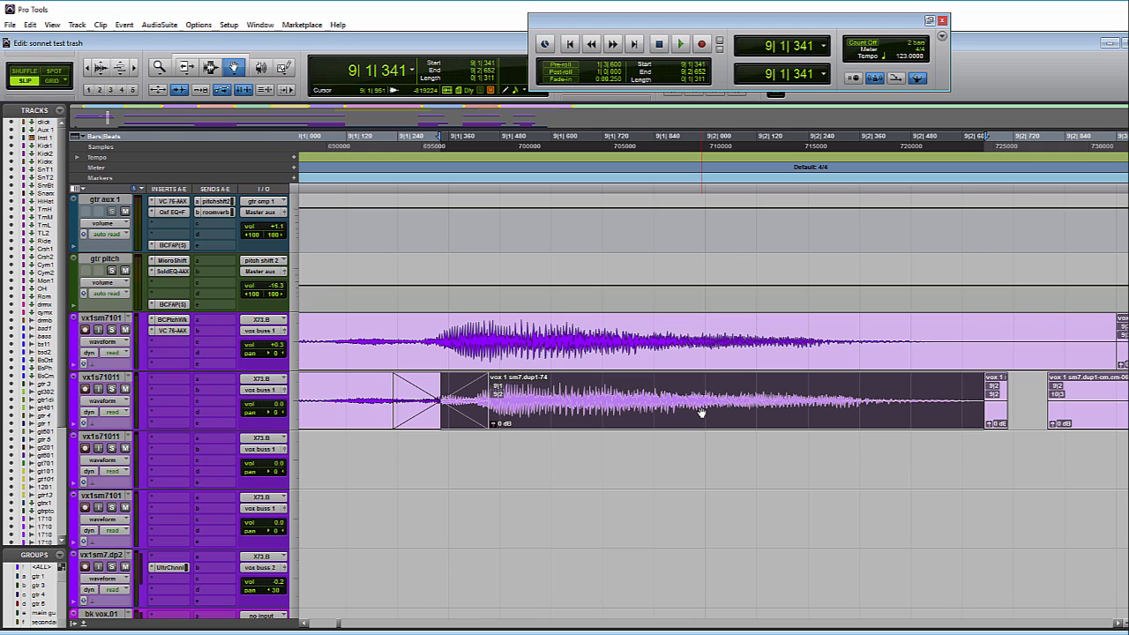